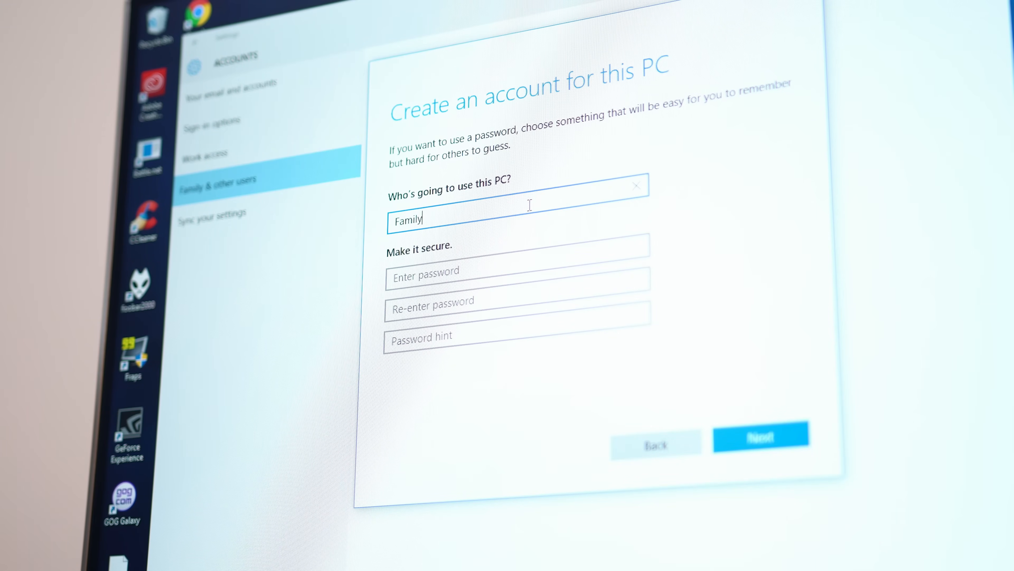
- Enter 'Compu' as the user name in the new local account form
type("Compu")
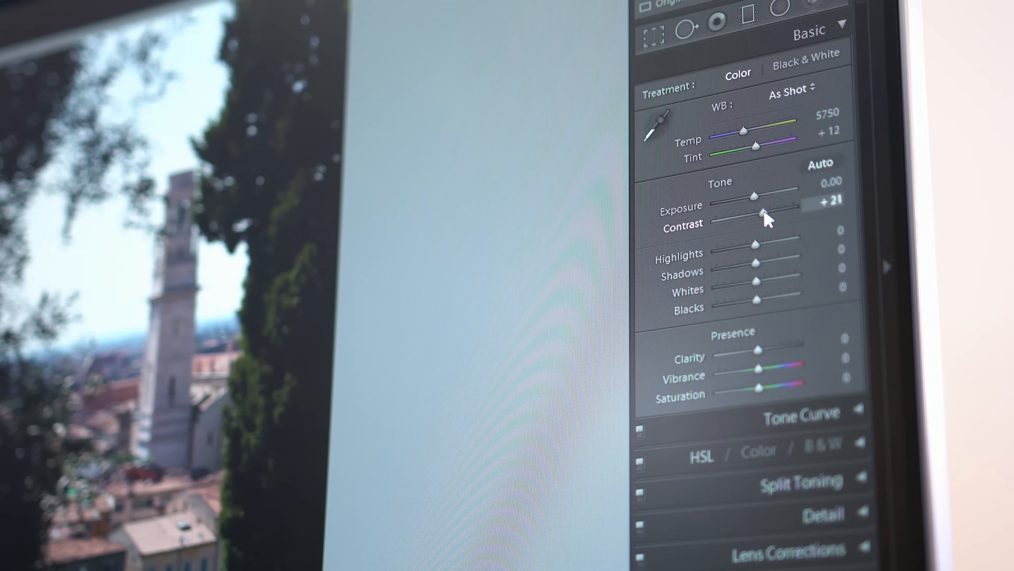
- Raise the photo's Contrast to +43 in the Basic panel, leaving Exposure at 0.00
left_click_drag(764, 213, 773, 197)
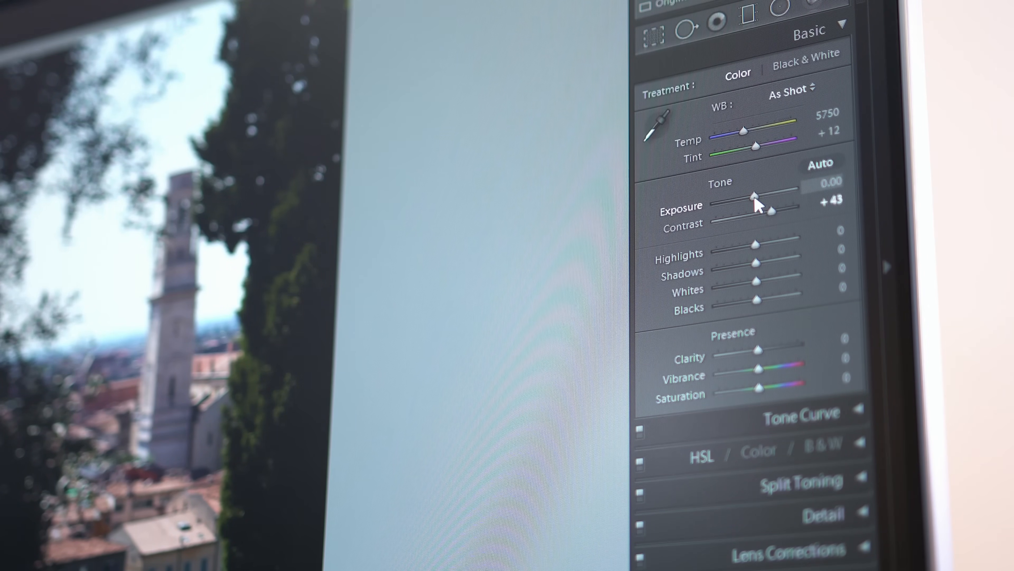